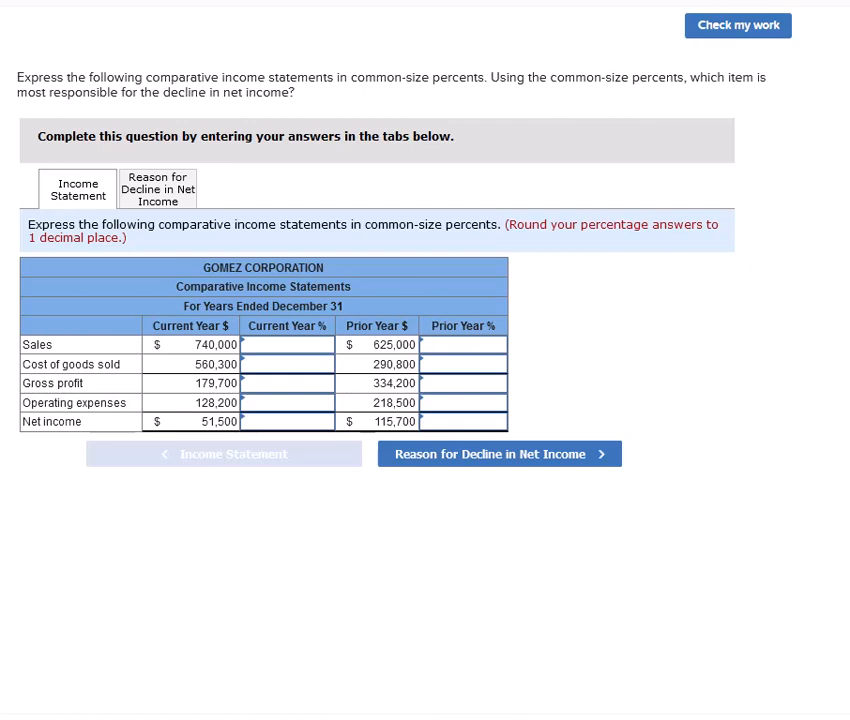
{"action": "mouse_move", "coordinate": [838, 376]}
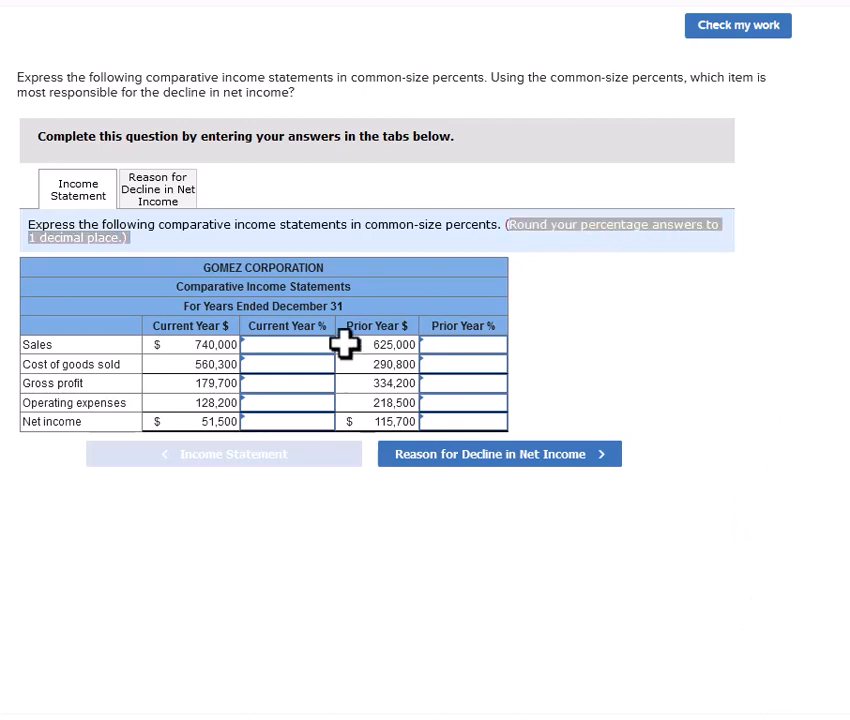
Enter 100.0 as the Sales percent for both the current and prior year.
{"action": "type", "text": "1"}
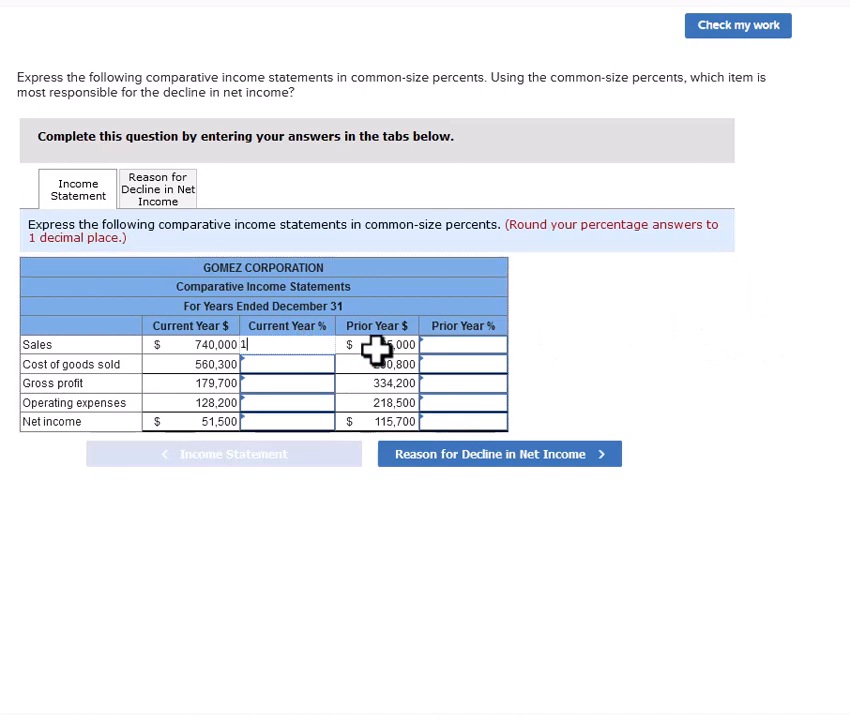
{"action": "type", "text": "100.0"}
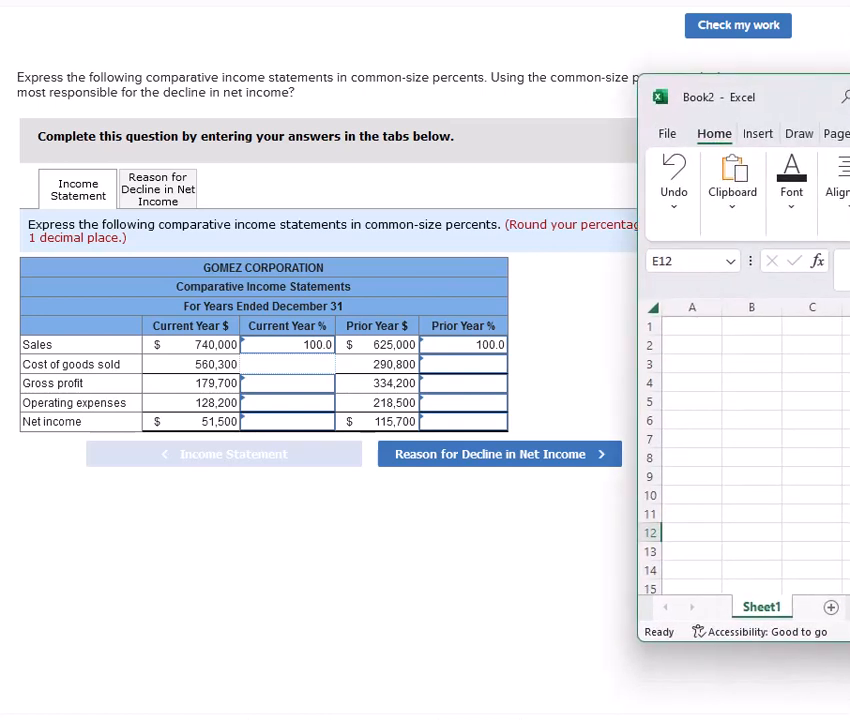
List the current-year amounts 740000, 560300, 179700, 128200 and 51500 down column A from A2.
{"action": "left_click", "coordinate": [692, 344]}
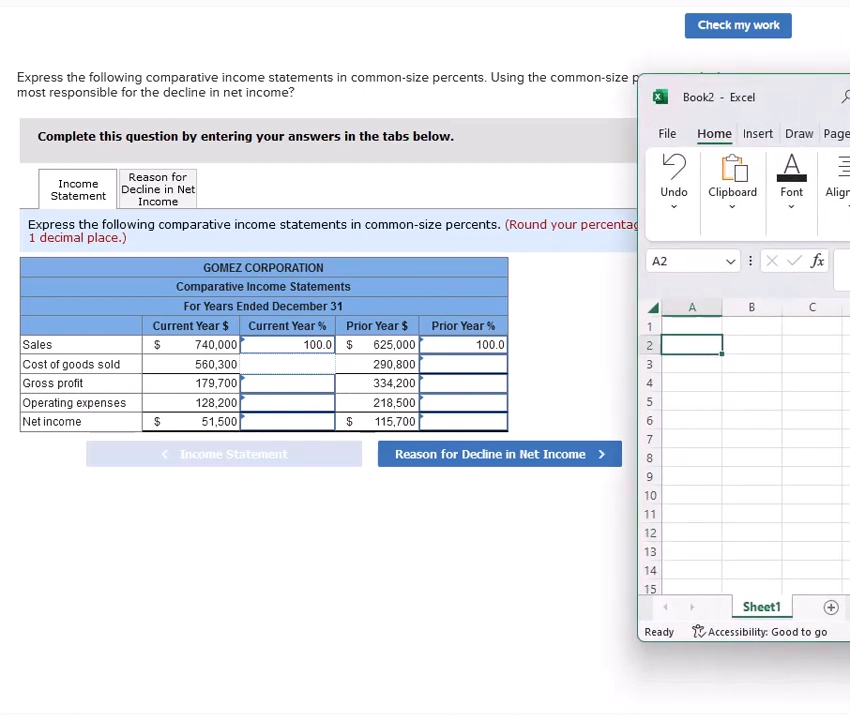
{"action": "type", "text": "74000"}
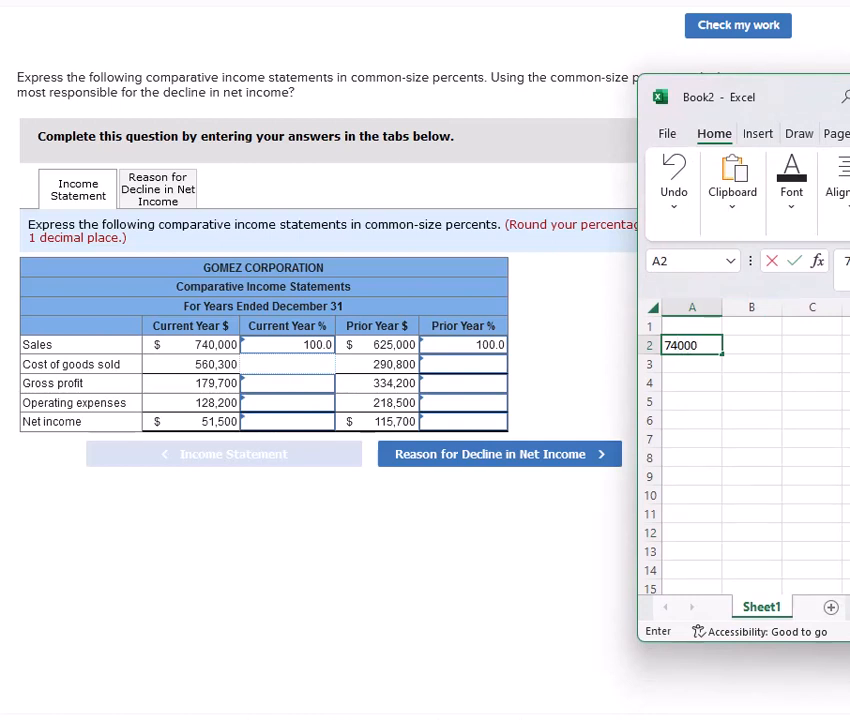
{"action": "key", "text": "enter"}
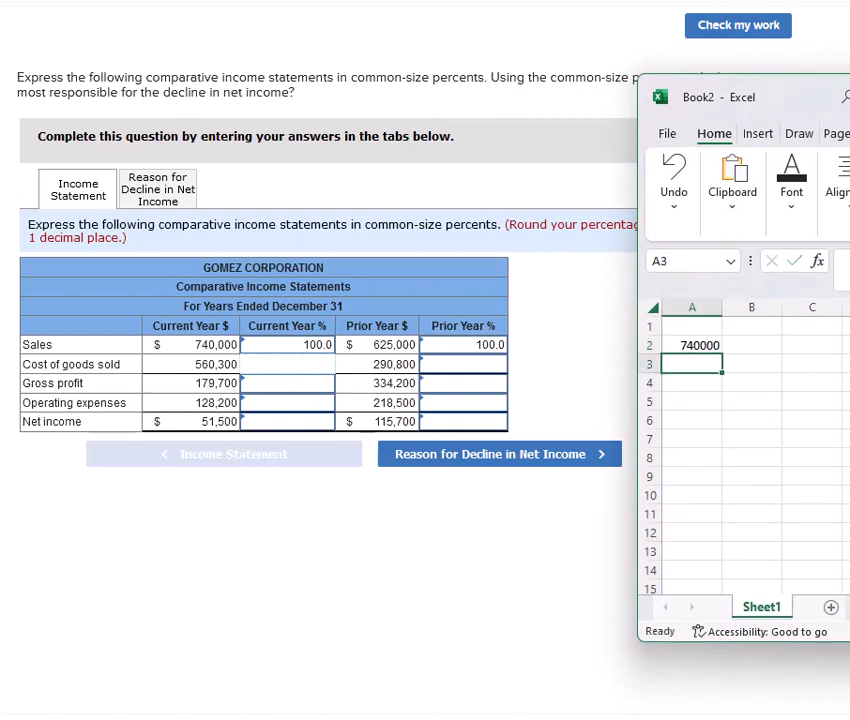
{"action": "type", "text": "560"}
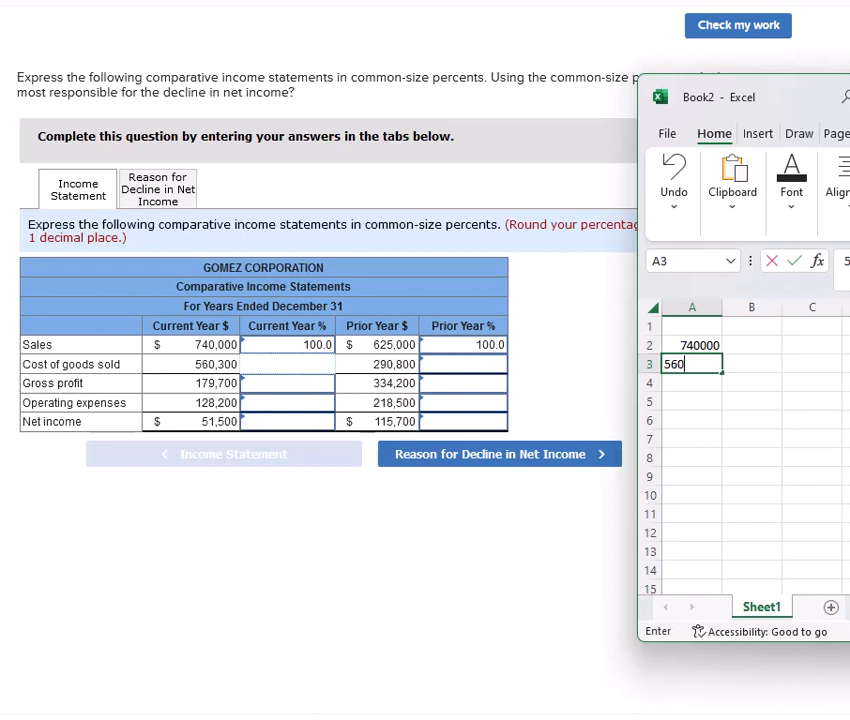
{"action": "key", "text": "Enter"}
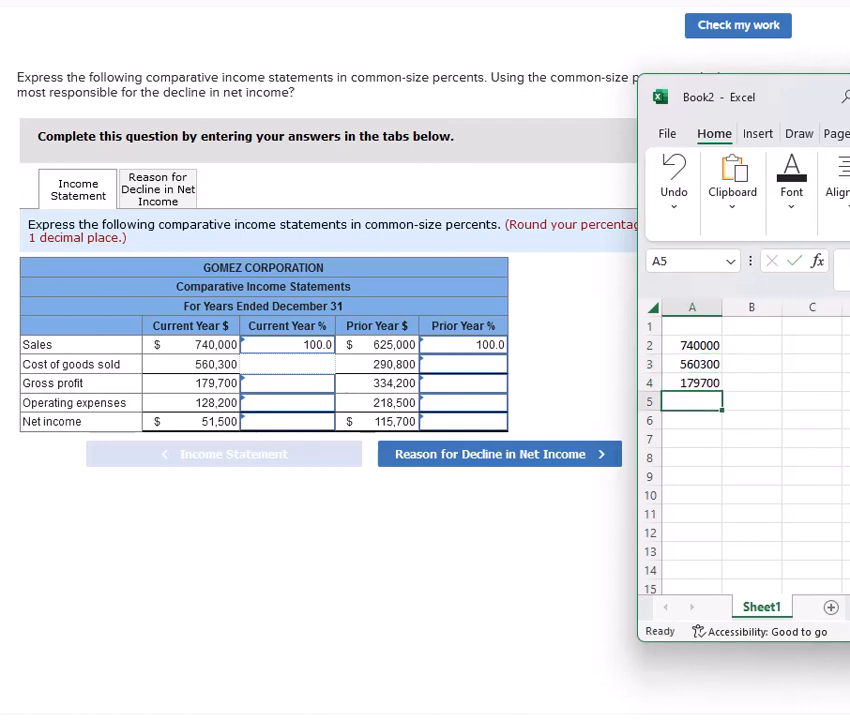
{"action": "type", "text": "128200"}
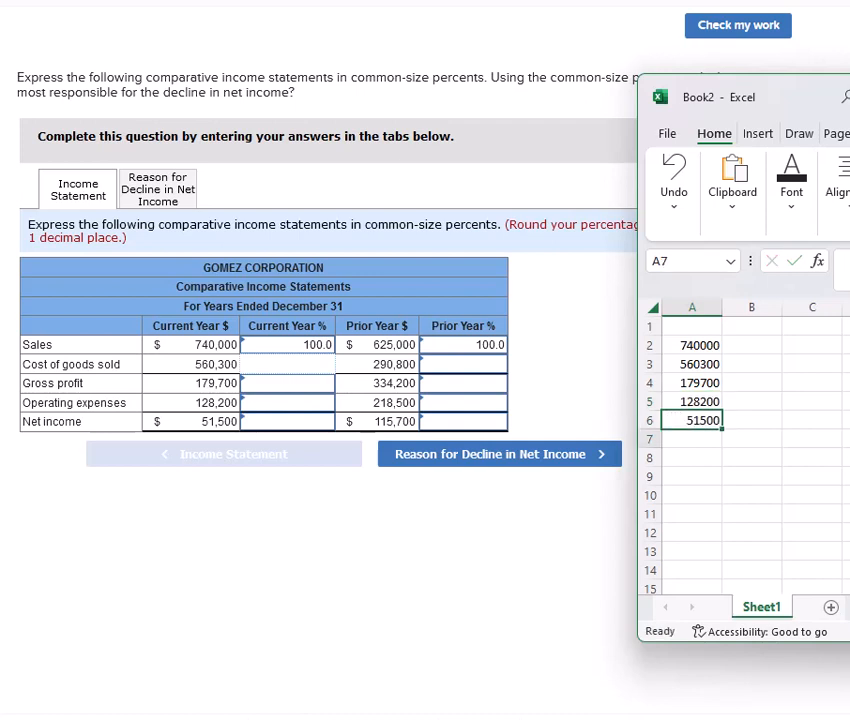
{"action": "left_click", "coordinate": [752, 344]}
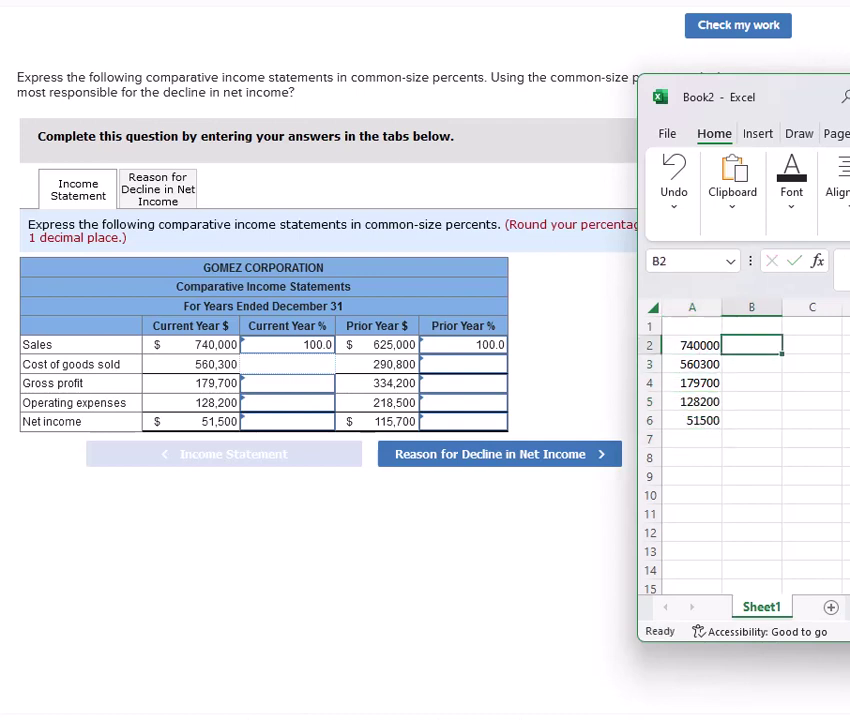
Make B2 divide sales by the anchored sales amount (=A2/$A$2), giving 1, and select column B.
{"action": "type", "text": "="}
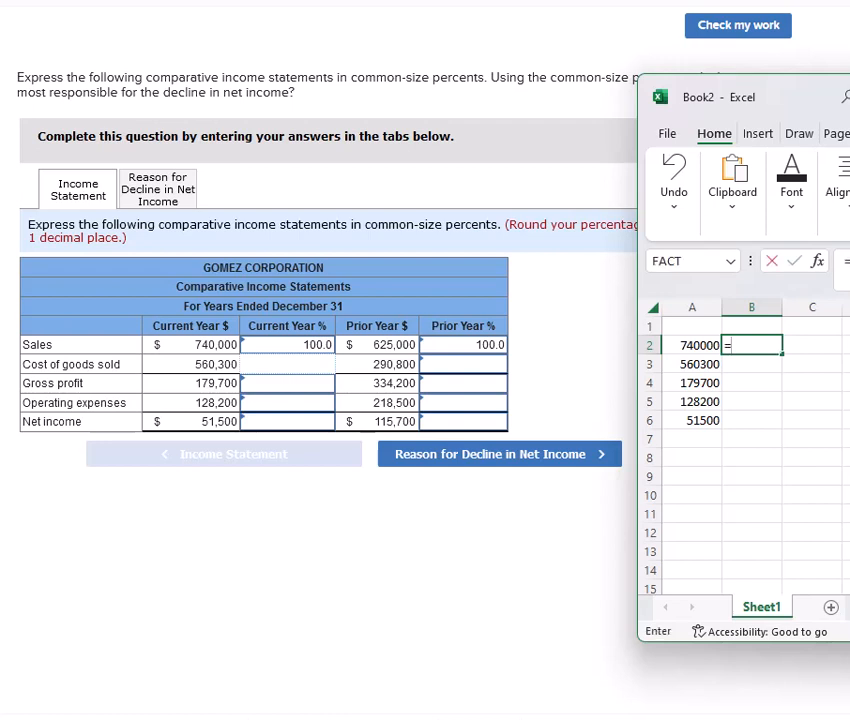
{"action": "left_click", "coordinate": [692, 344]}
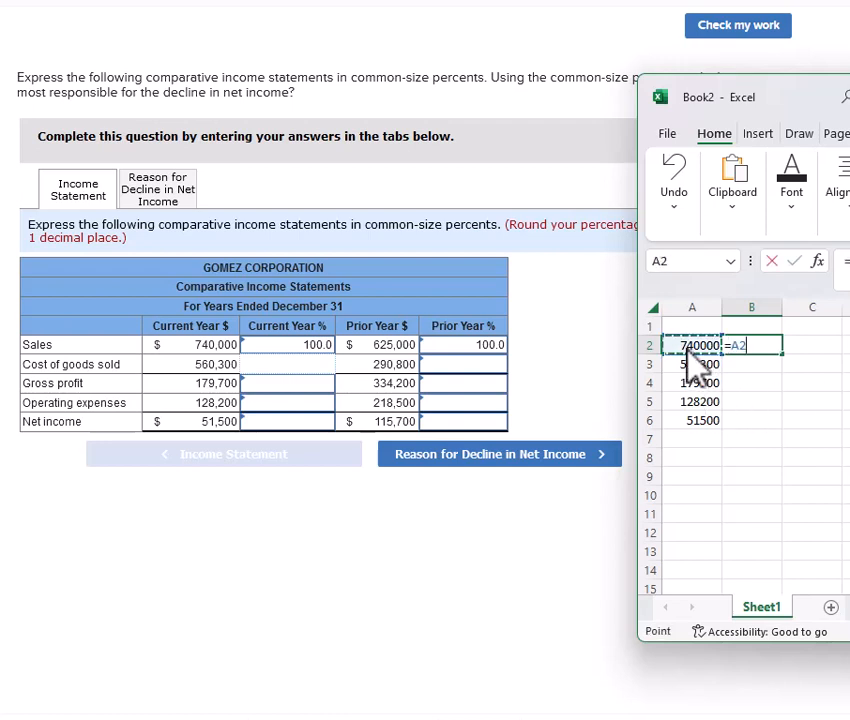
{"action": "type", "text": "/"}
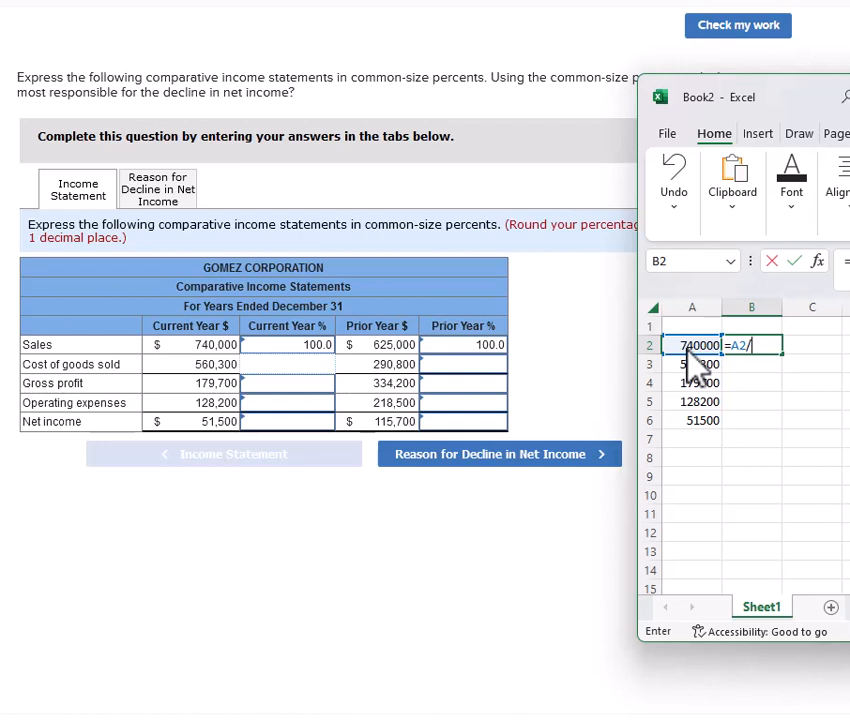
{"action": "left_click", "coordinate": [692, 344]}
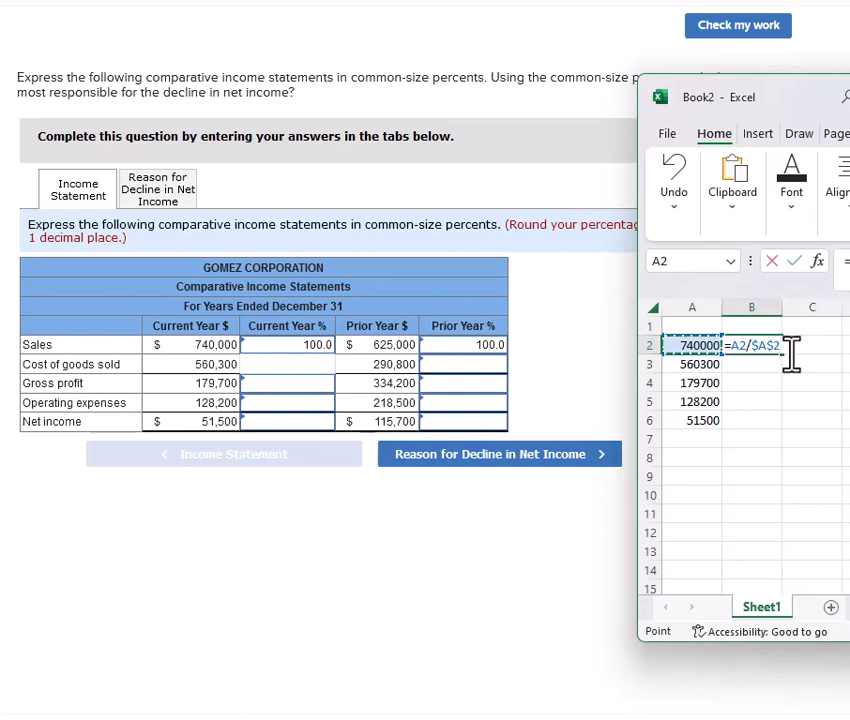
{"action": "key", "text": "Return"}
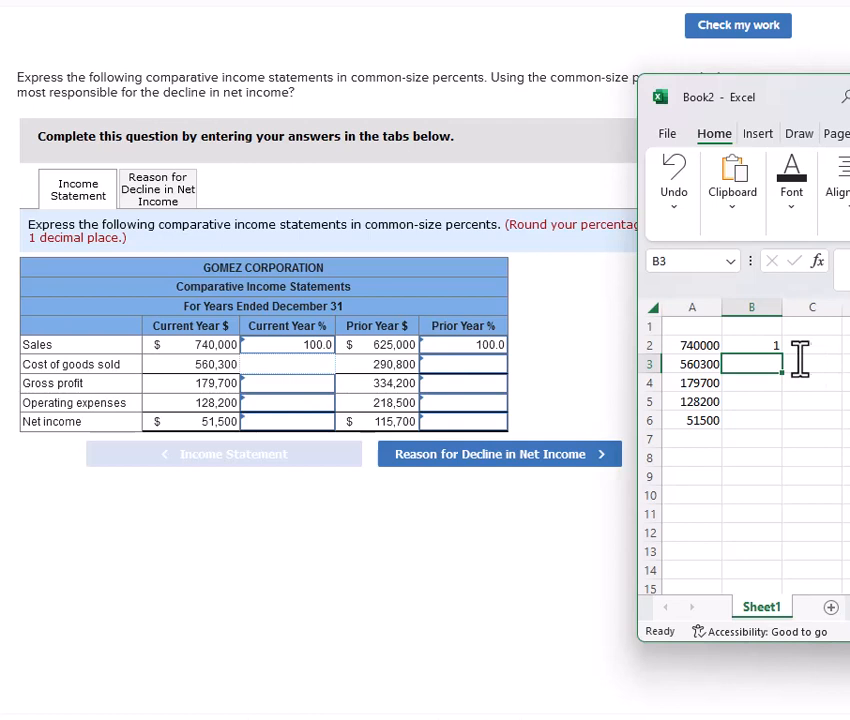
{"action": "left_click", "coordinate": [752, 308]}
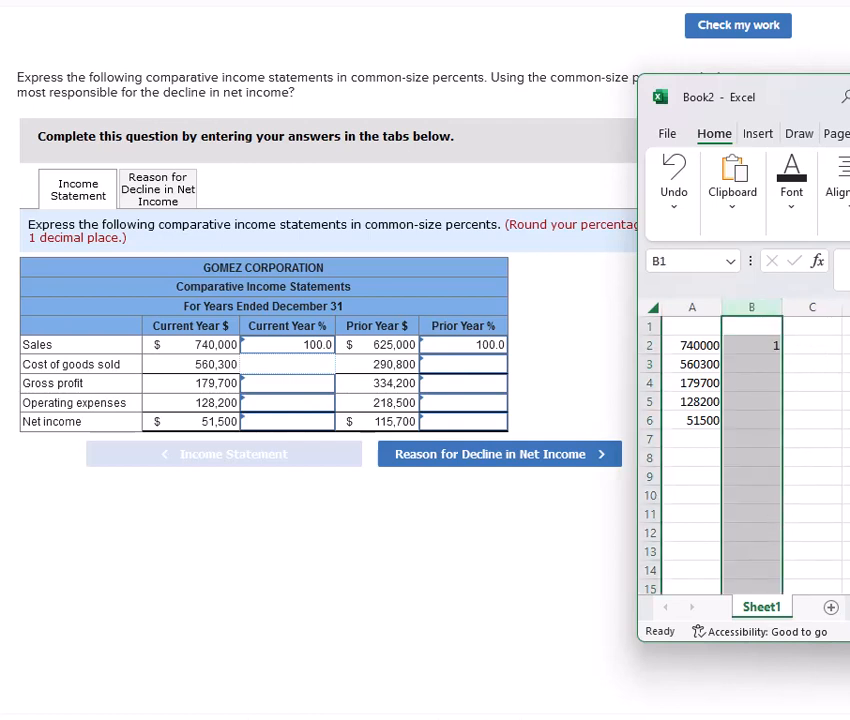
Format column B as one-decimal percentages and fill the percent-of-sales formula down to B6.
{"action": "left_click_drag", "start_coordinate": [720, 96], "coordinate": [696, 108]}
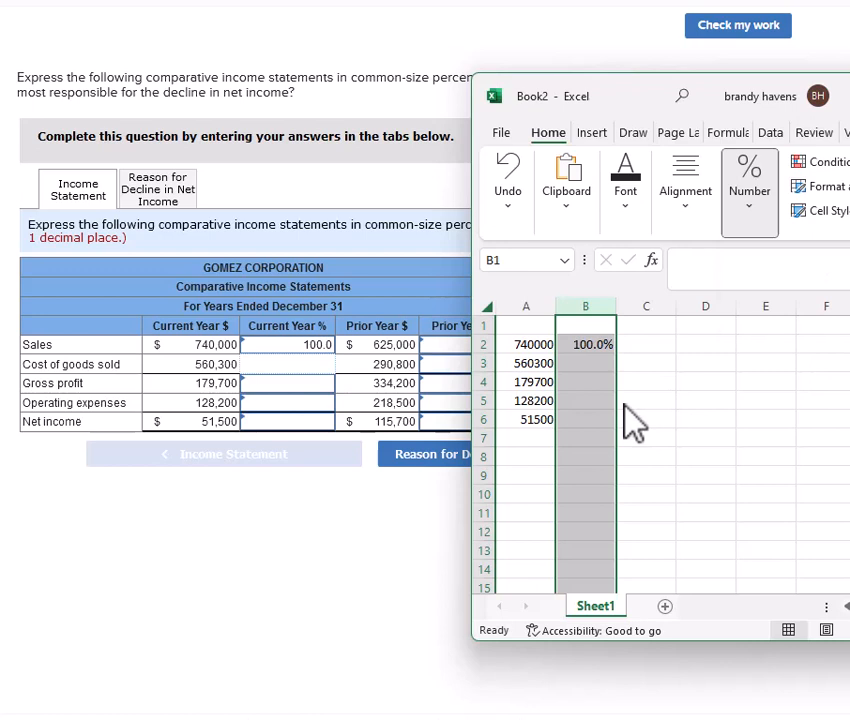
{"action": "left_click", "coordinate": [584, 344]}
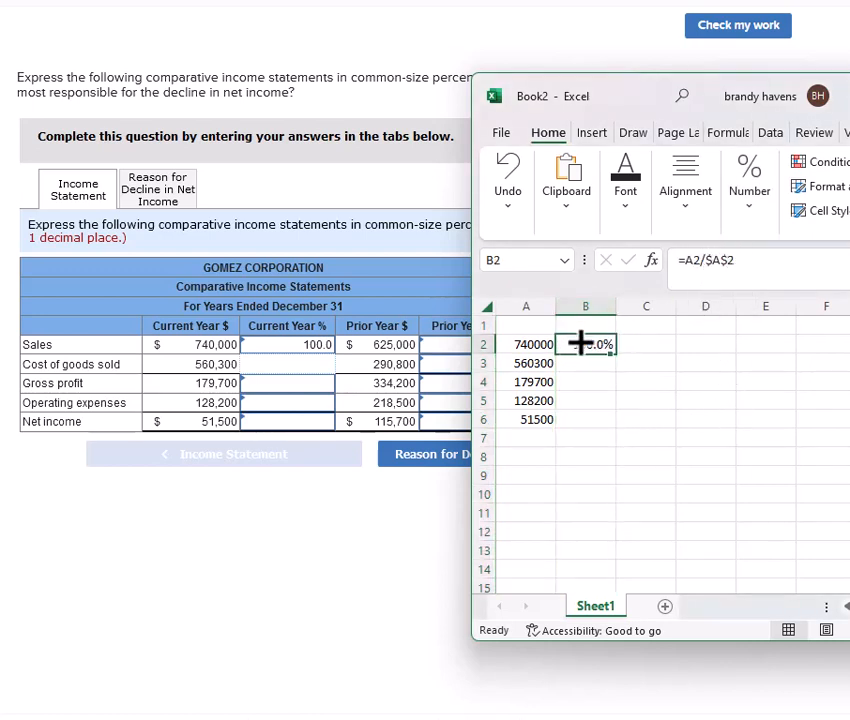
{"action": "left_click_drag", "start_coordinate": [586, 344], "coordinate": [586, 420]}
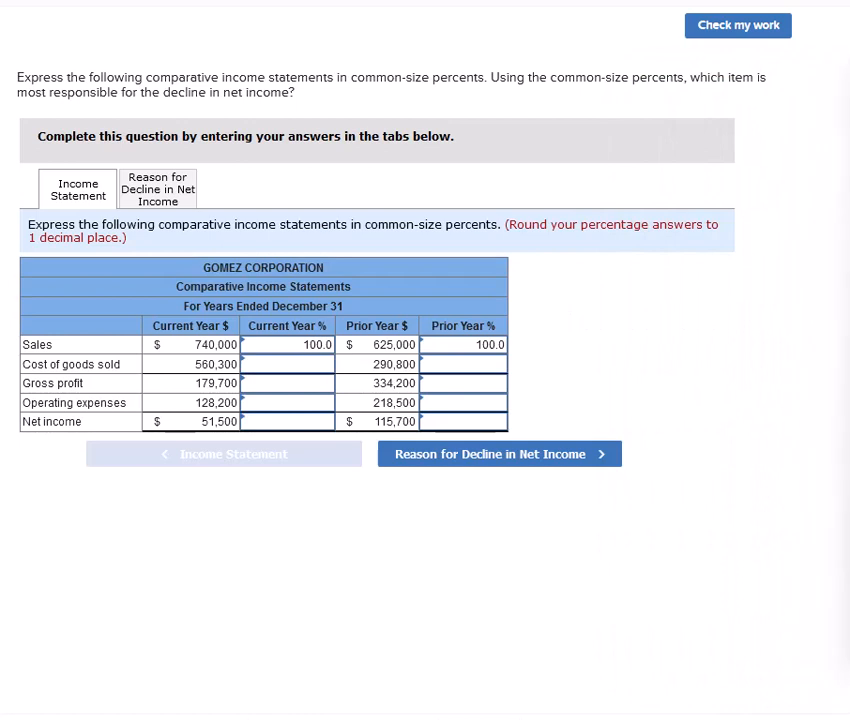
{"action": "mouse_move", "coordinate": [300, 364]}
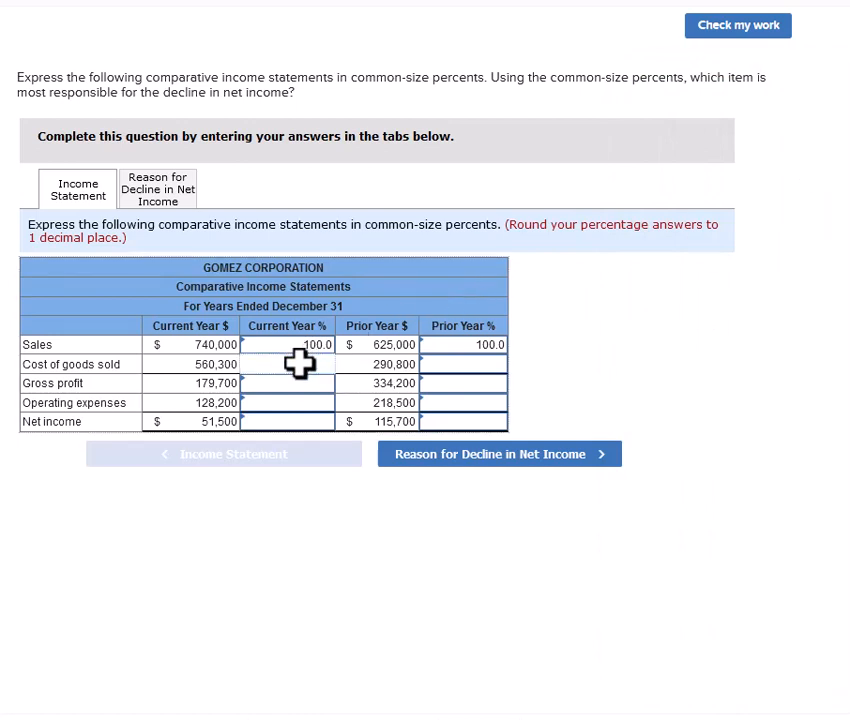
Enter the current-year percents 75.7, 24.3, 17.3 and 7.0 for cost of goods sold through net income.
{"action": "type", "text": "75.7"}
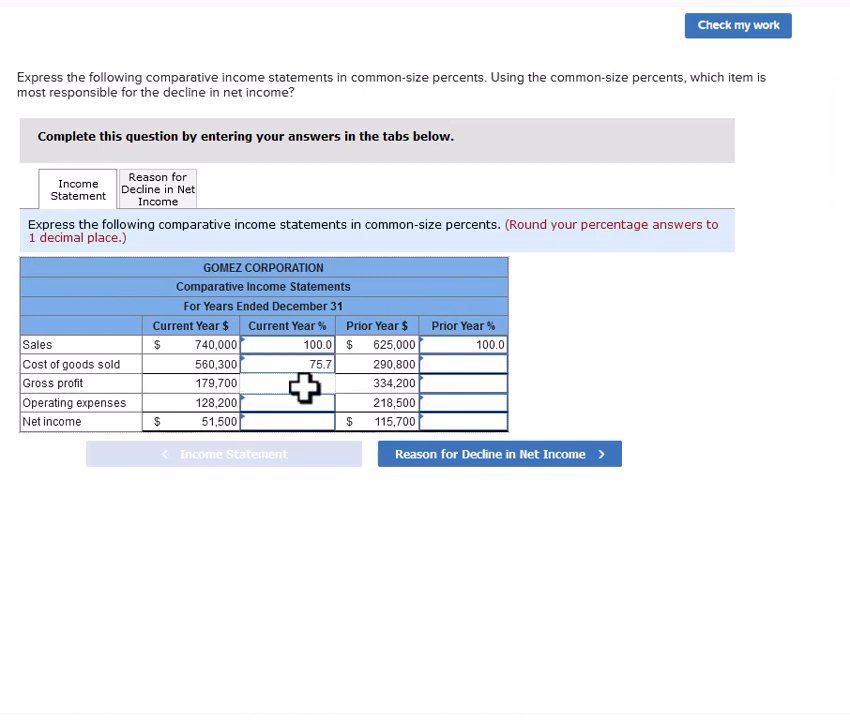
{"action": "type", "text": "24.3"}
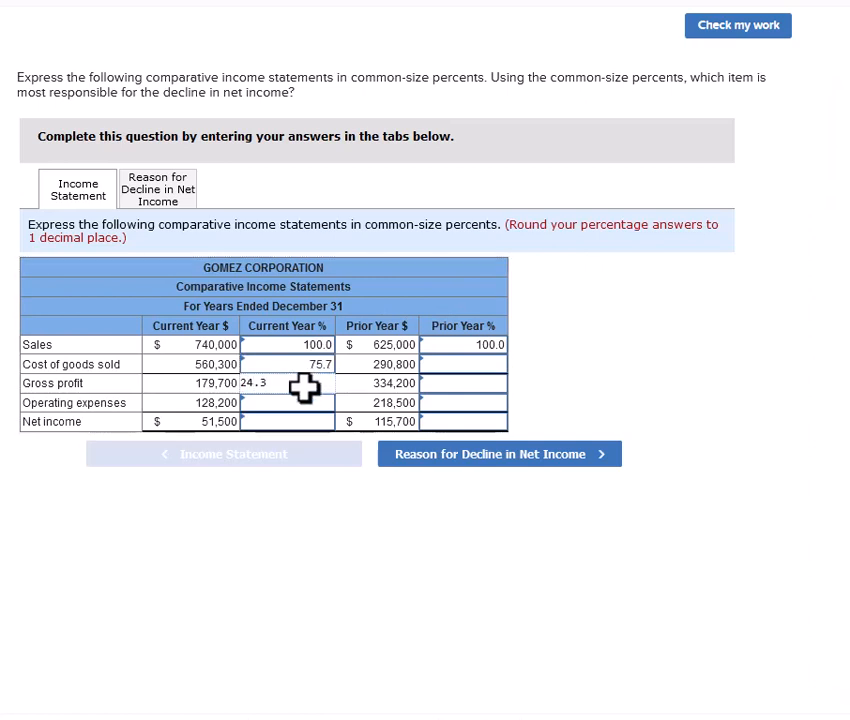
{"action": "type", "text": "17.3"}
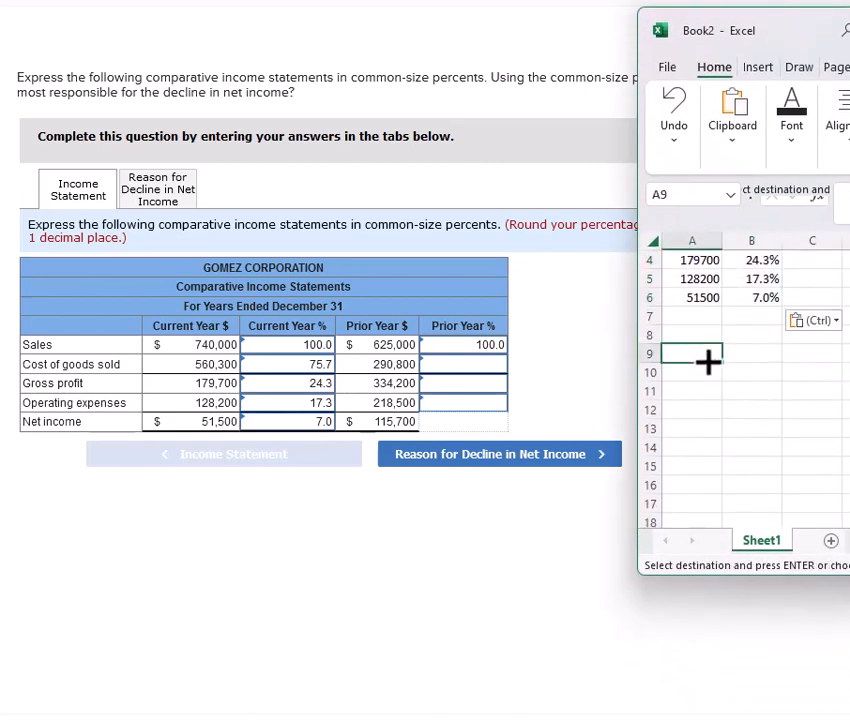
List the prior-year amounts 625000, 290800, 334200, 218500 and 115700 down column A from A9.
{"action": "type", "text": "625000"}
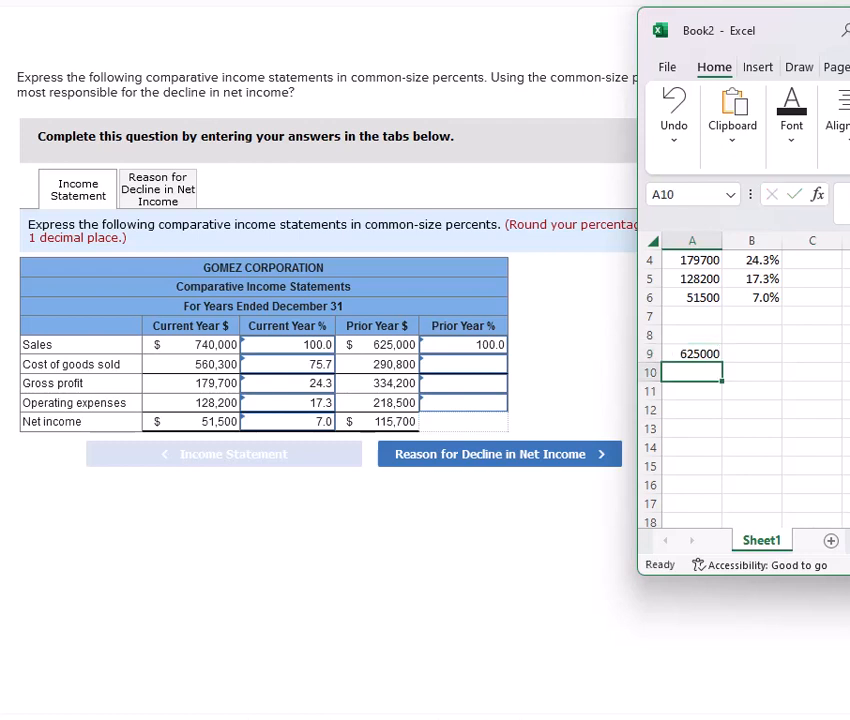
{"action": "type", "text": "290800"}
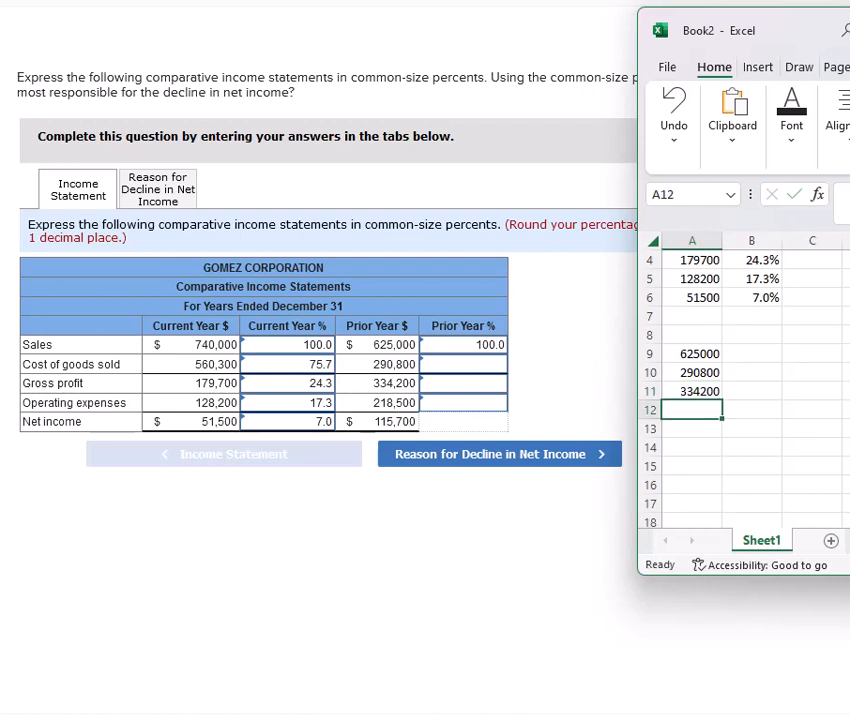
{"action": "type", "text": "218500"}
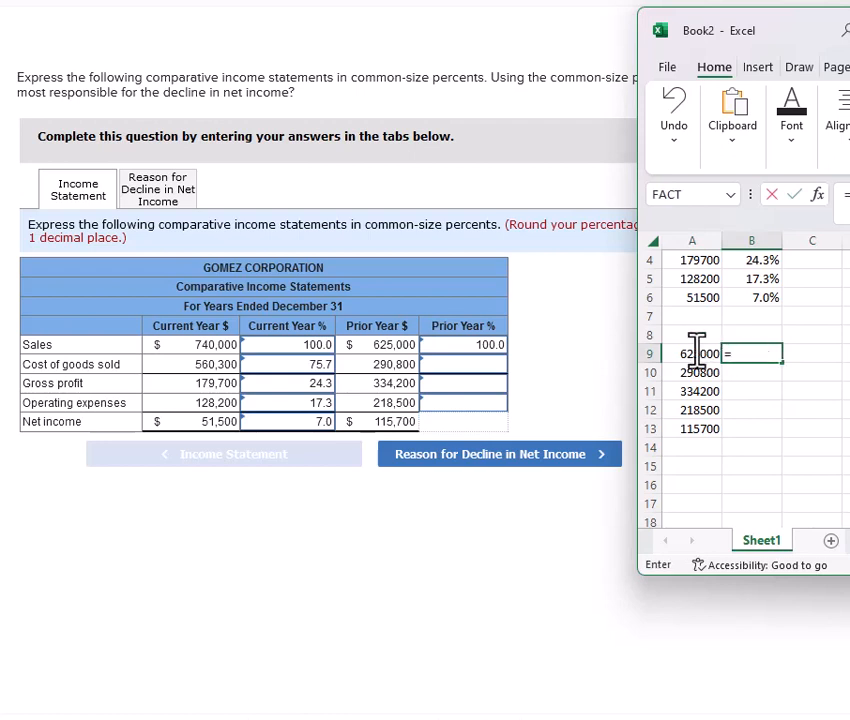
Make B9 compute =A9/$A$9 and fill it down to B13, giving 100.0%, 46.5%, 53.5%, 35.0% and 18.5%.
{"action": "left_click", "coordinate": [692, 352]}
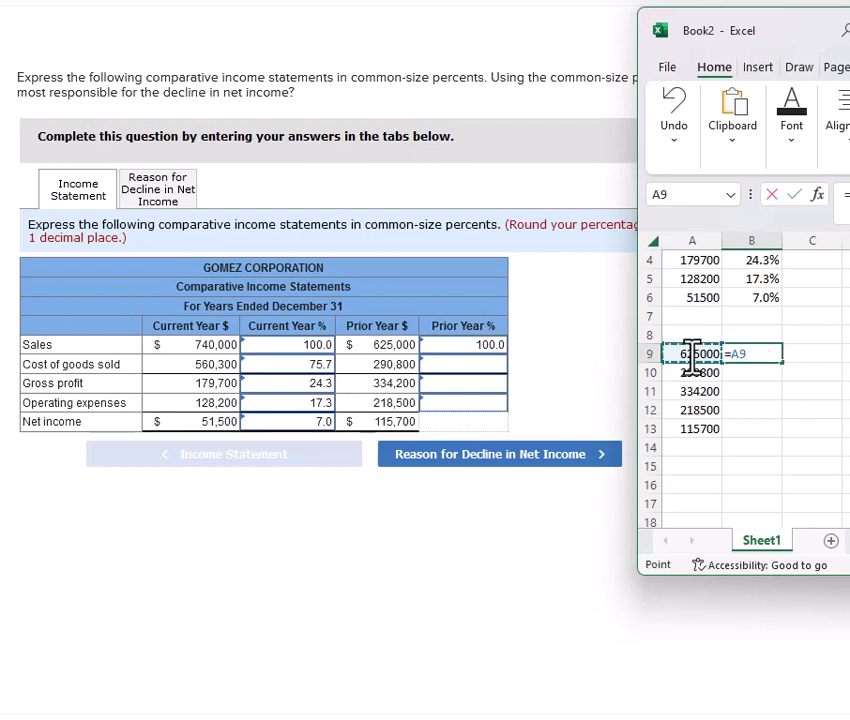
{"action": "type", "text": "/A9"}
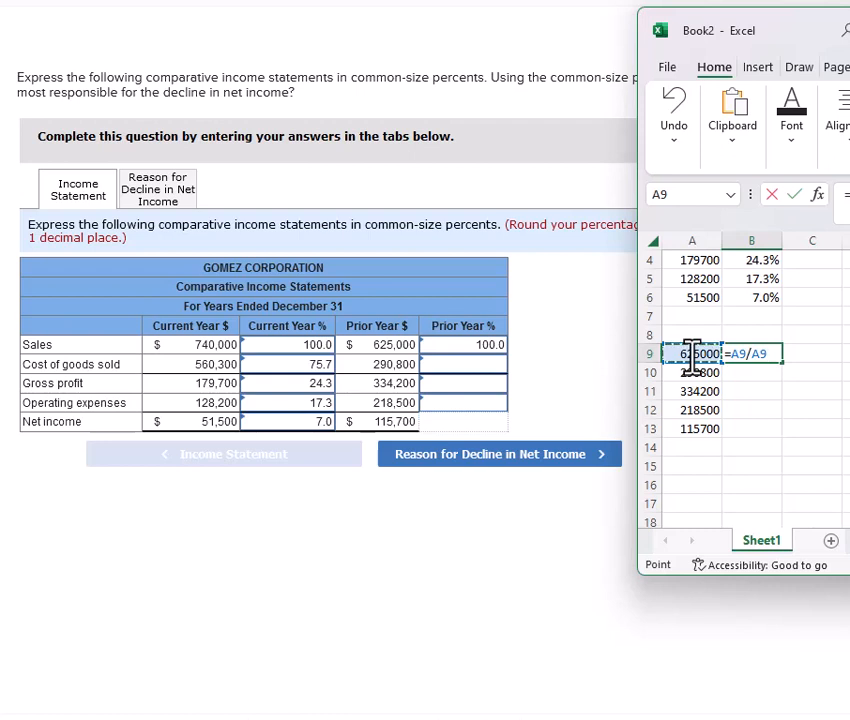
{"action": "key", "text": "F4"}
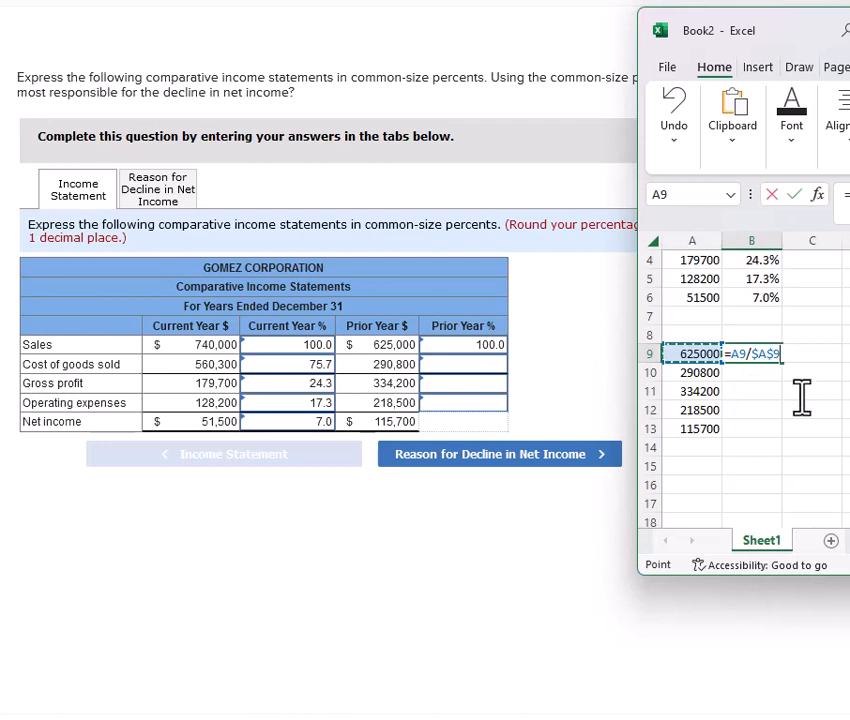
{"action": "key", "text": "Return"}
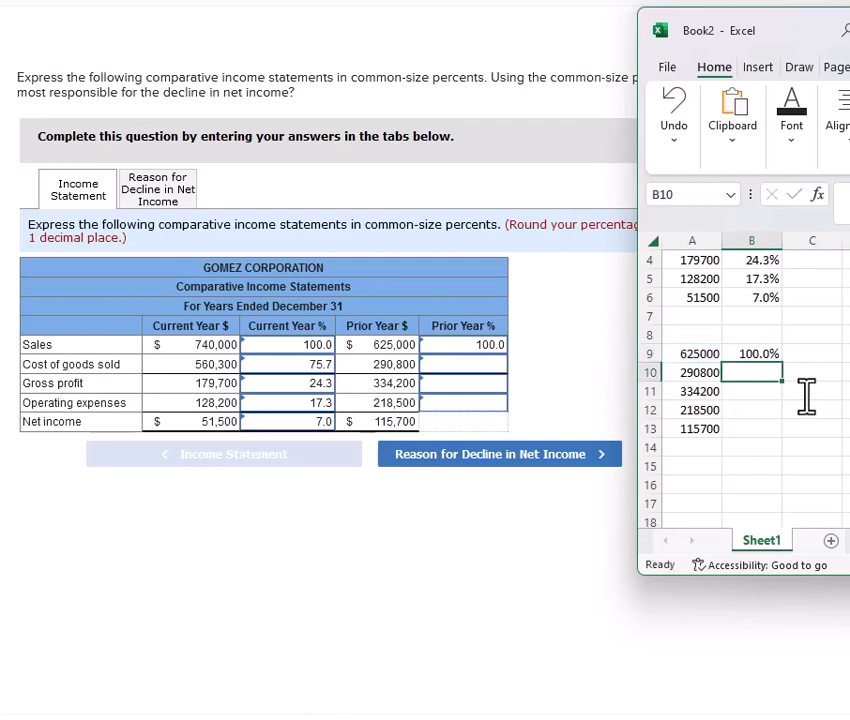
{"action": "left_click", "coordinate": [752, 352]}
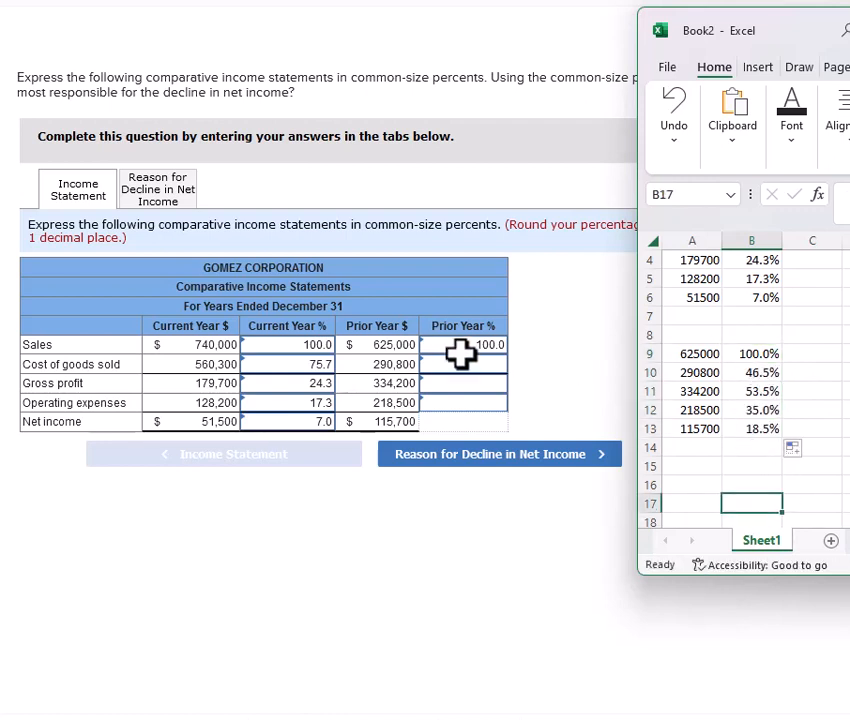
{"action": "mouse_move", "coordinate": [462, 344]}
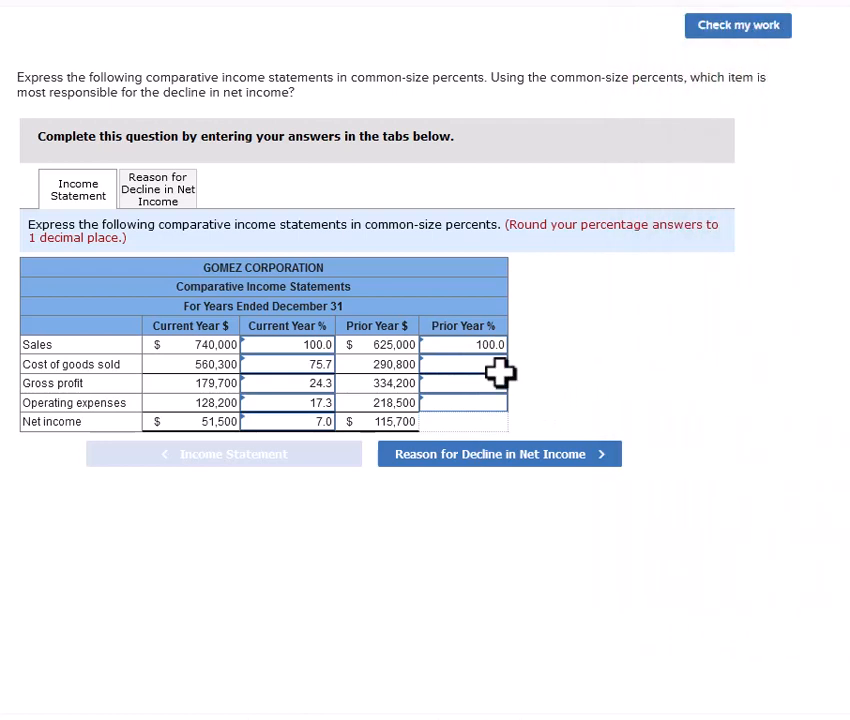
Enter the prior-year percents 46.5, 53.5, 35.0 and 18.5, then run Check my work.
{"action": "type", "text": "46"}
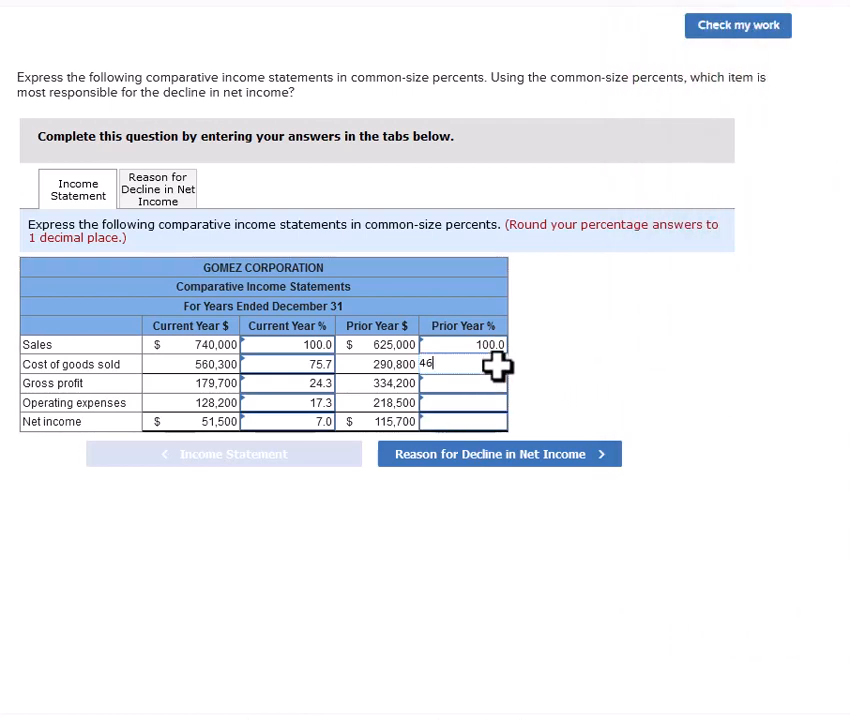
{"action": "type", "text": "46.5"}
{"action": "left_click", "coordinate": [464, 382]}
{"action": "type", "text": "53.5"}
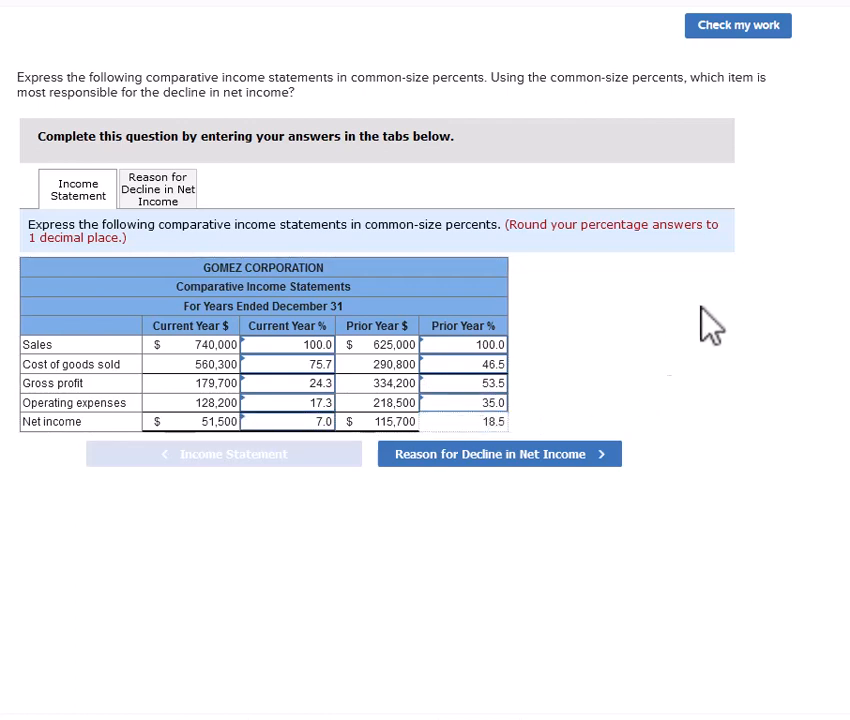
{"action": "left_click", "coordinate": [738, 24]}
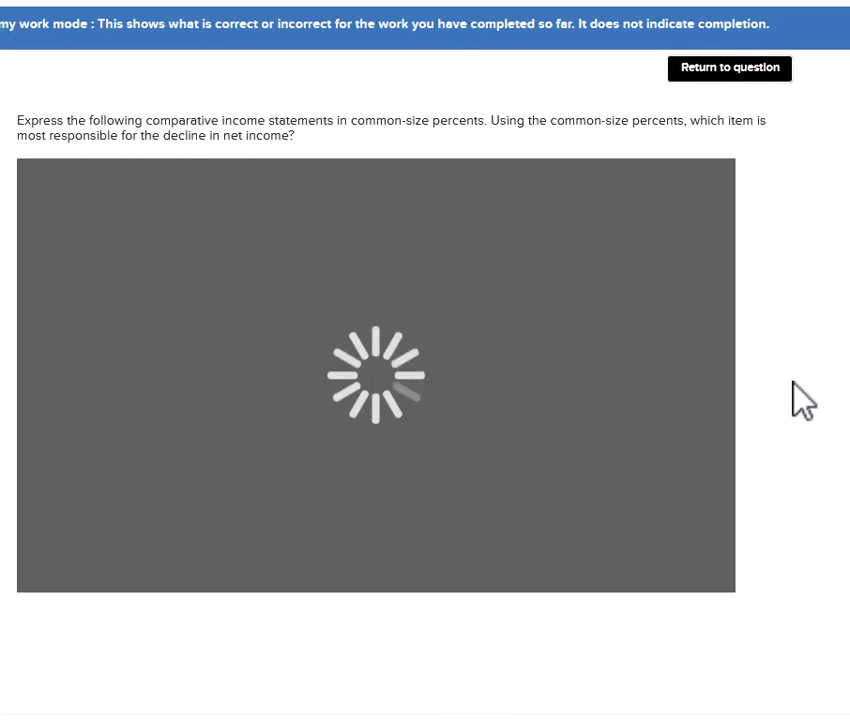